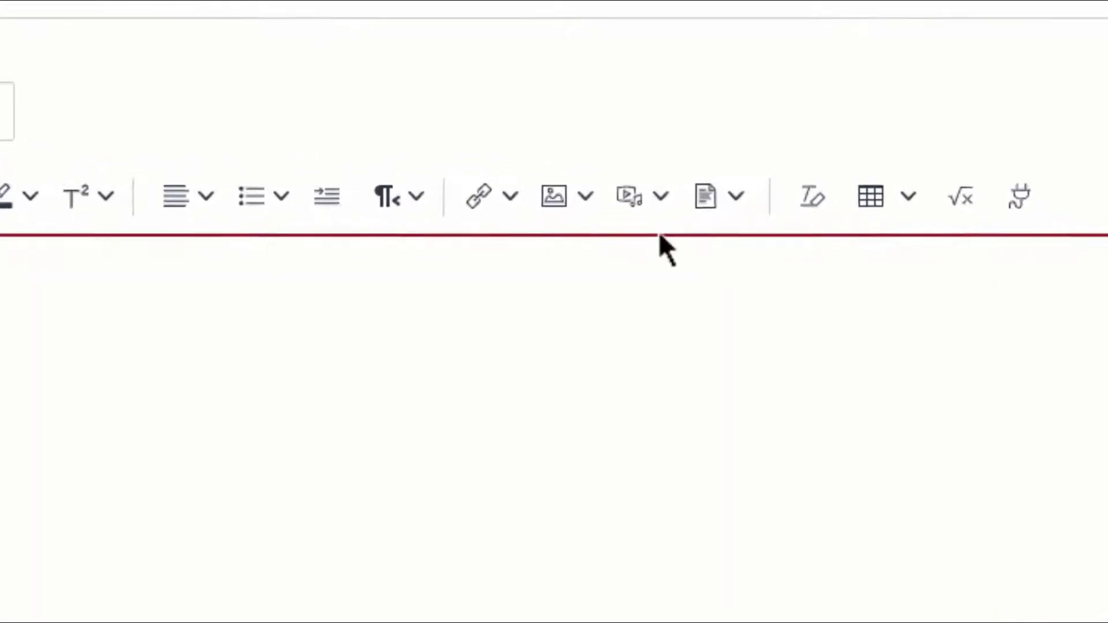
pyautogui.moveTo(629, 196)
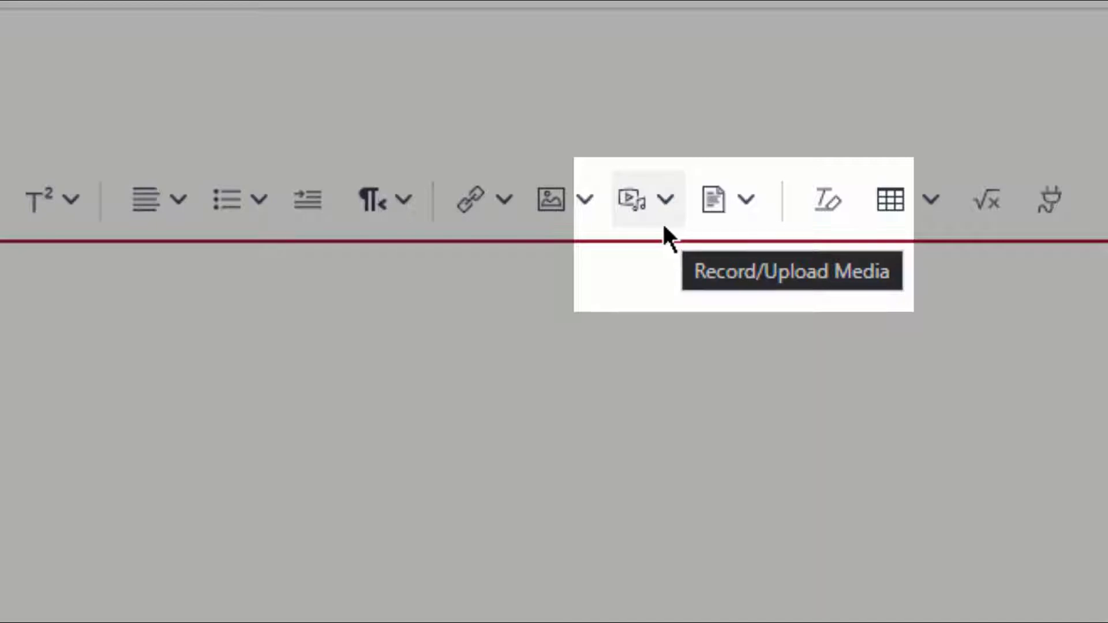
# - Open the Record/Upload Media dropdown in the editor toolbar
pyautogui.click(664, 199)
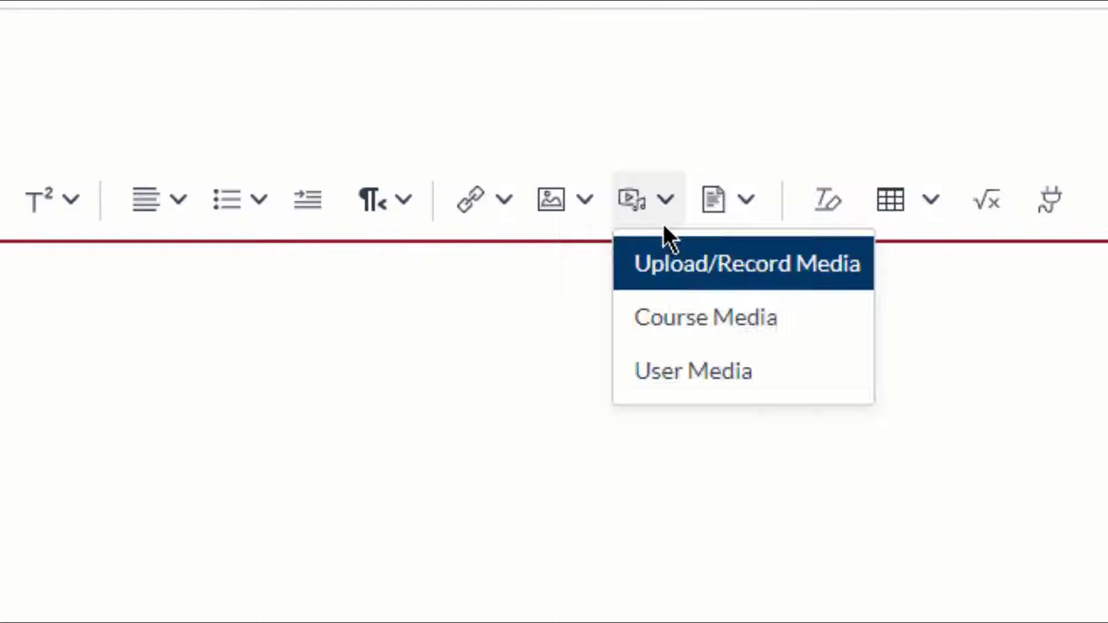
pyautogui.moveTo(852, 292)
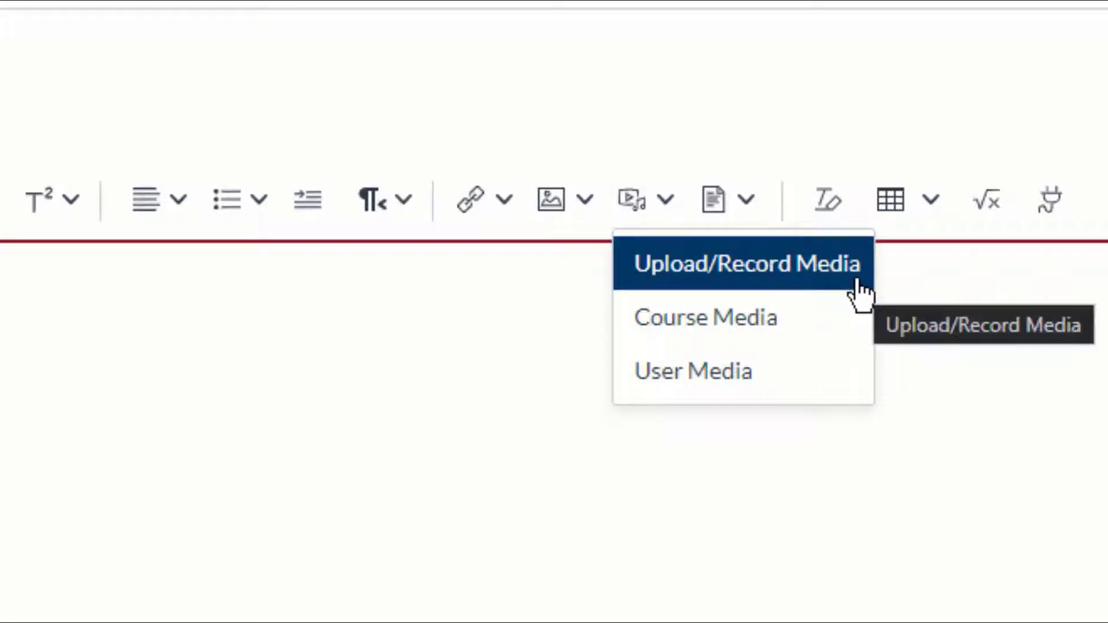
# - Upload the Grief Triggers video from 2020 Spring > FS 3323.50 Dier
pyautogui.click(747, 264)
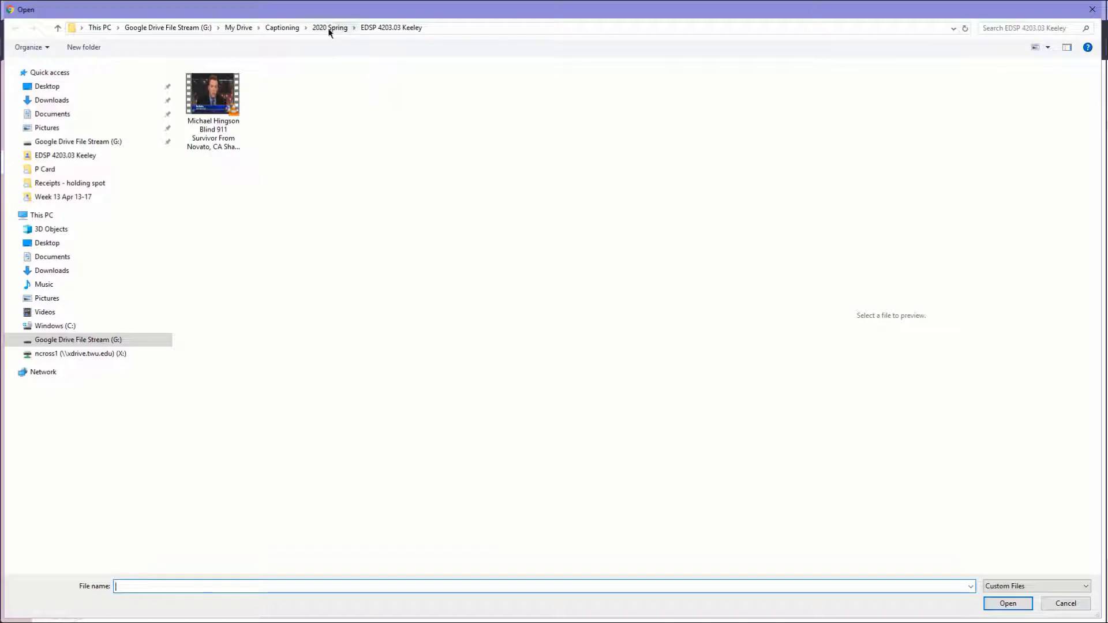
pyautogui.click(330, 27)
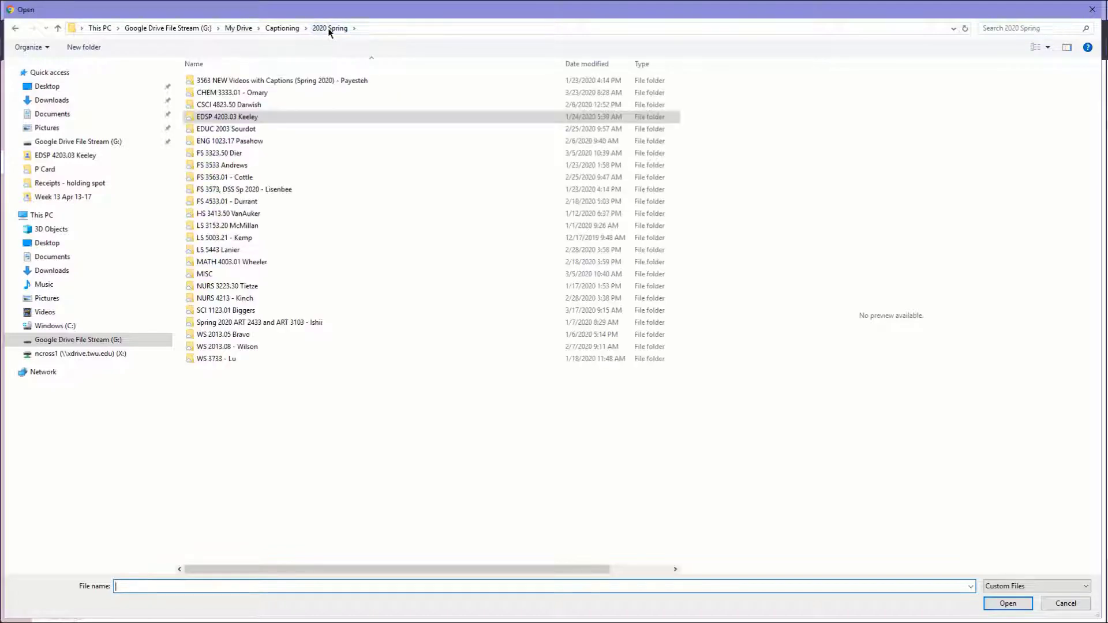
pyautogui.doubleClick(221, 153)
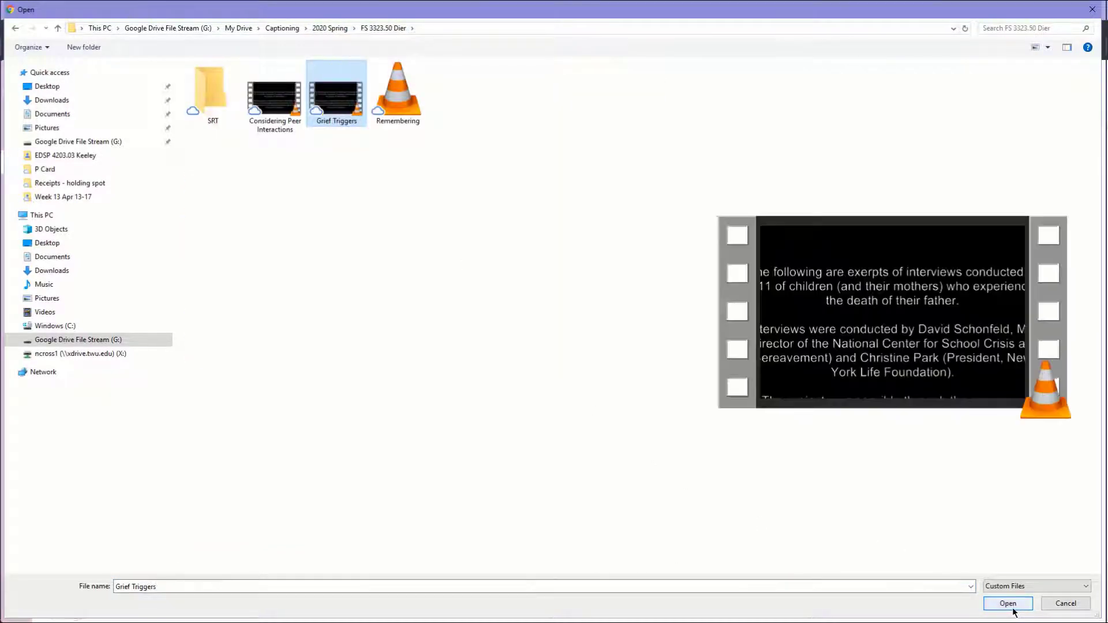
pyautogui.click(1007, 603)
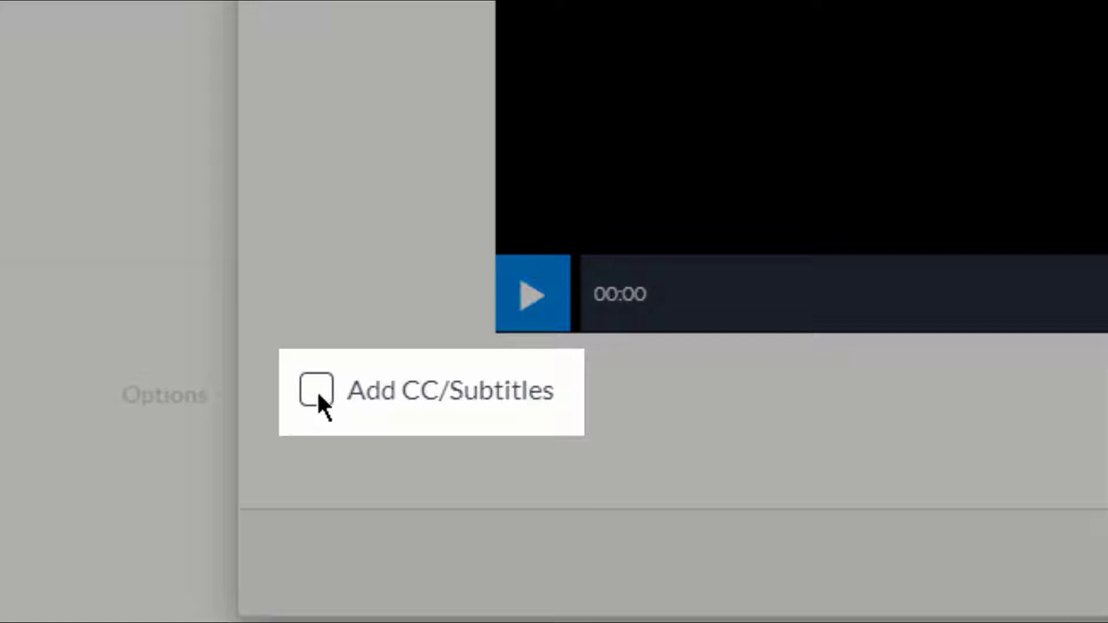
# - Enable CC/Subtitles for Grief Triggers.mp4 and choose English as the language
pyautogui.click(317, 391)
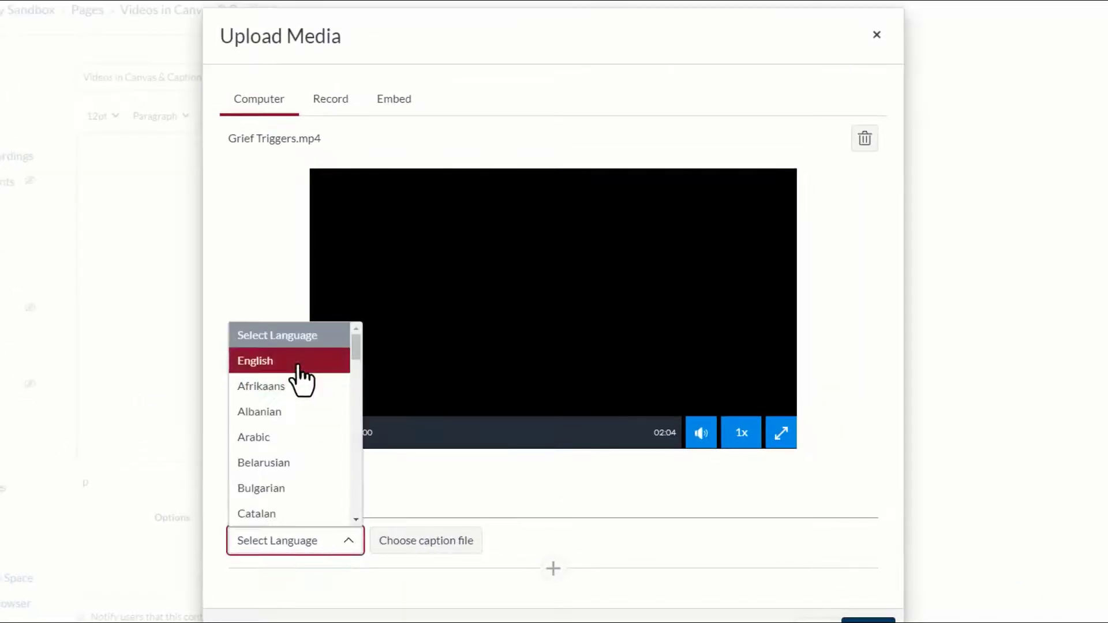
pyautogui.click(254, 361)
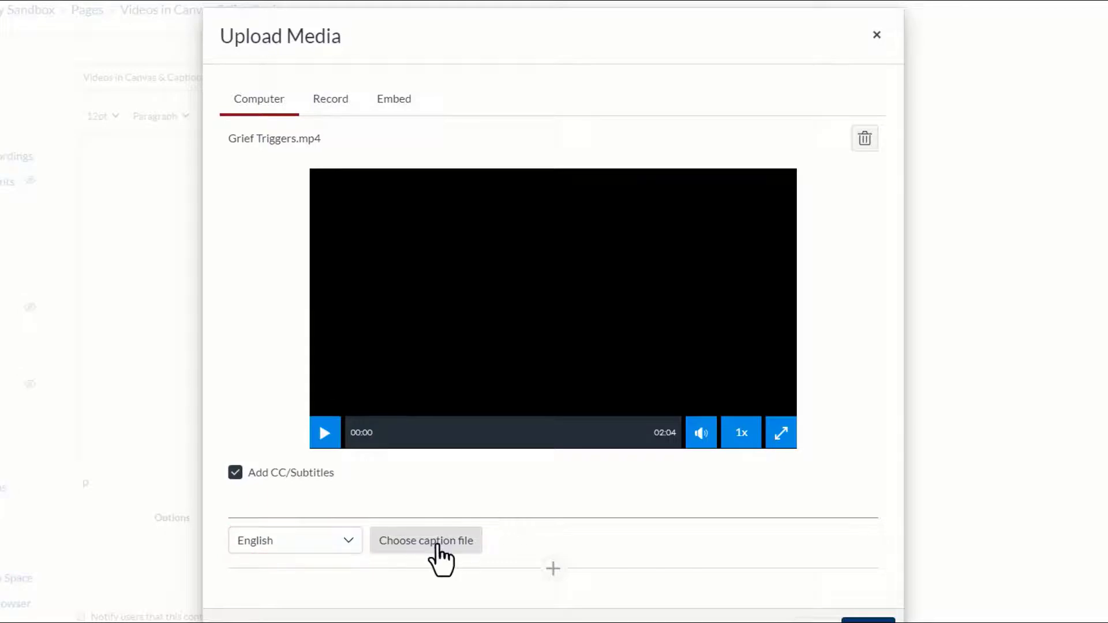
# - Attach Grief Triggers.srt from the SRT folder as the caption file
pyautogui.click(426, 540)
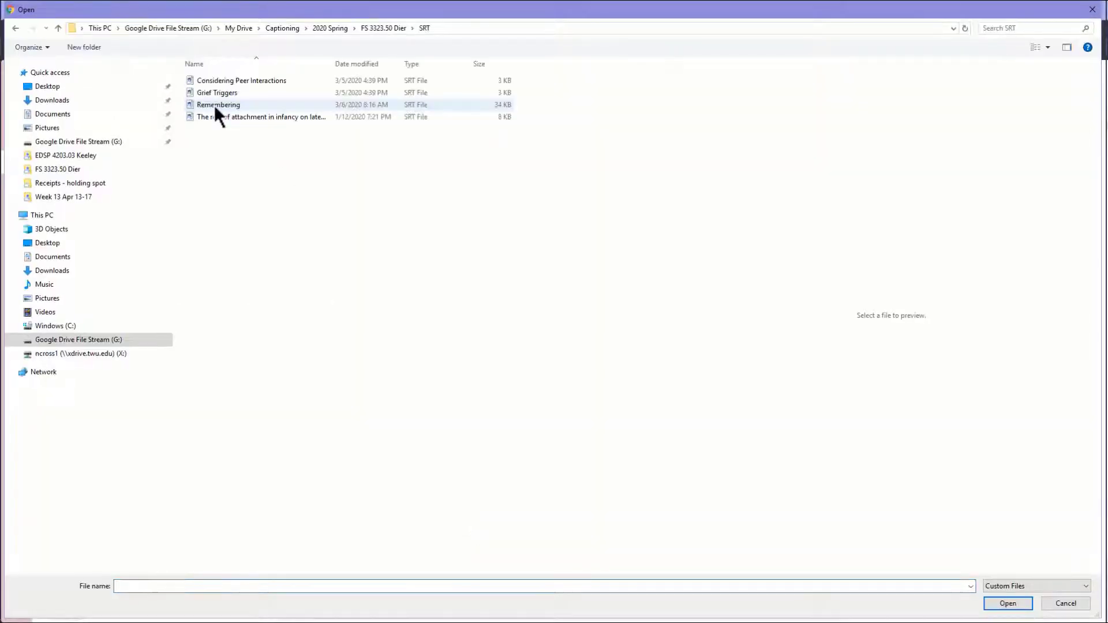
pyautogui.click(216, 92)
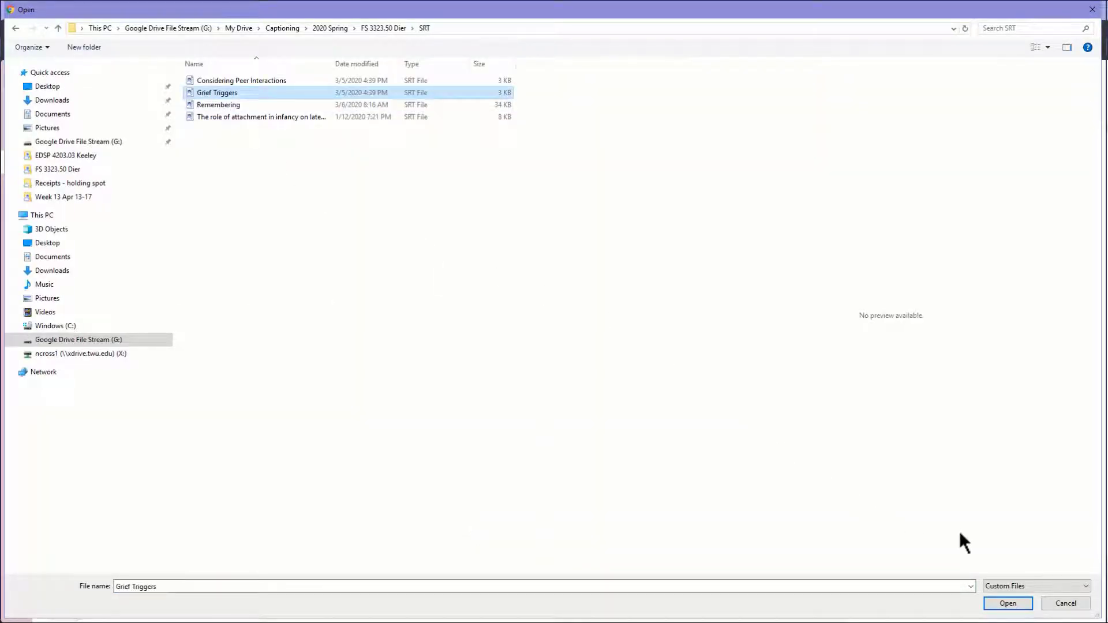
pyautogui.click(1008, 604)
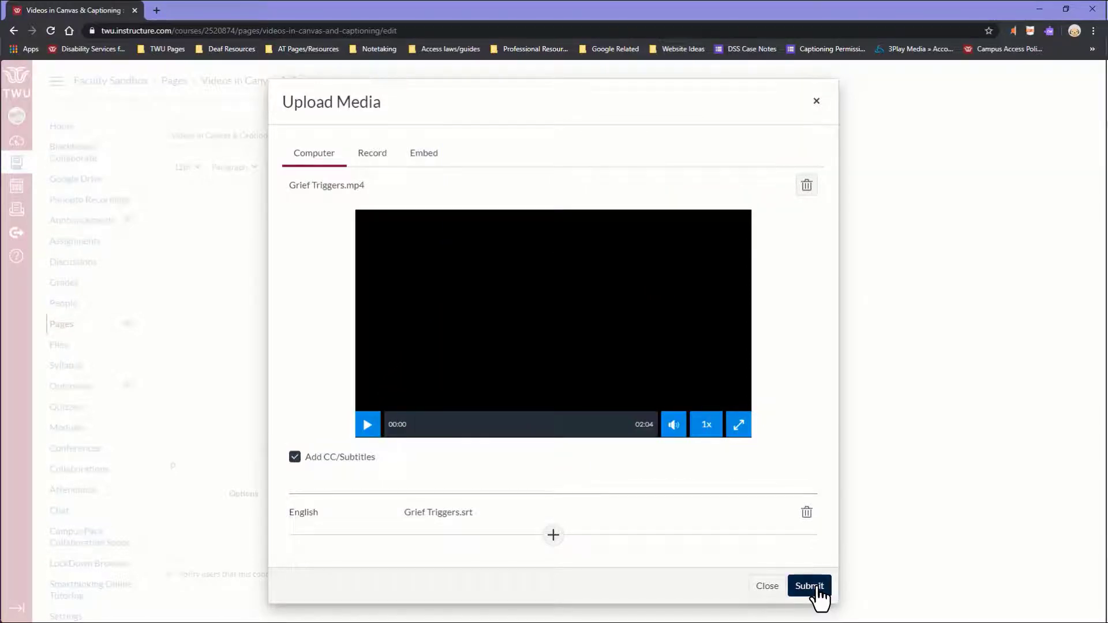
# - Submit the upload to embed the captioned Grief Triggers video in the page
pyautogui.click(809, 586)
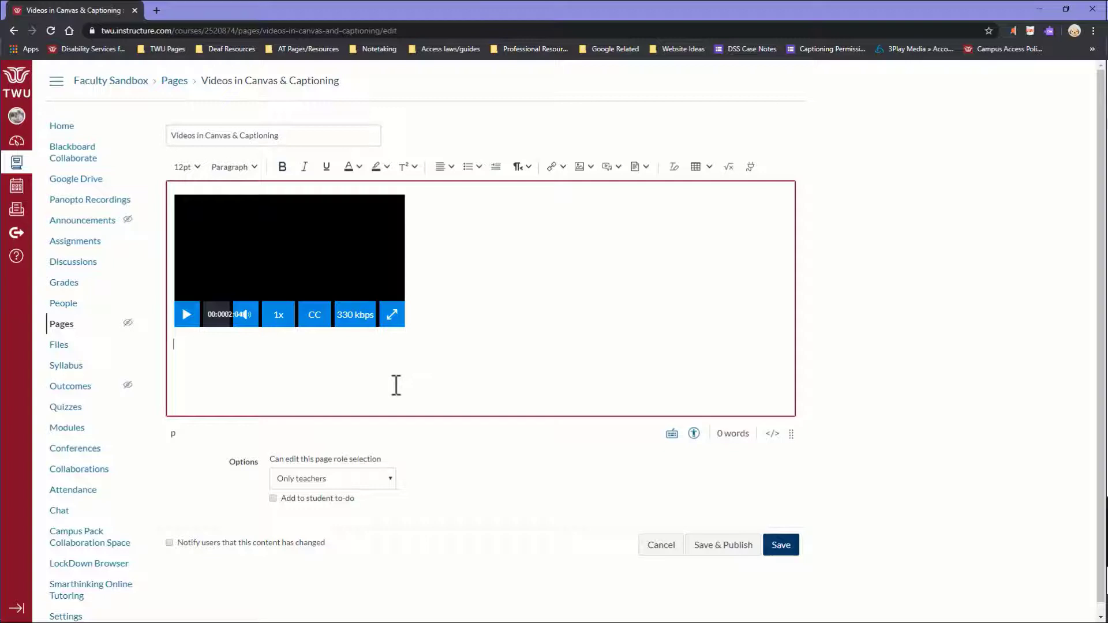
pyautogui.moveTo(349, 394)
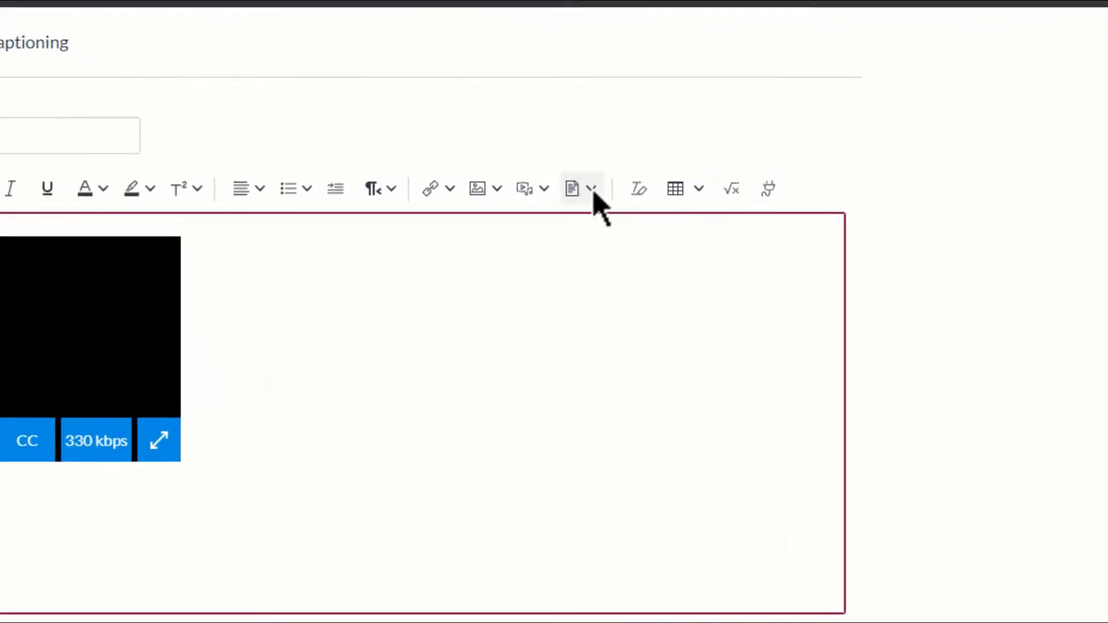
# - Browse Course Documents from the Documents dropdown to find Grief Triggers Transcript.docx
pyautogui.click(592, 188)
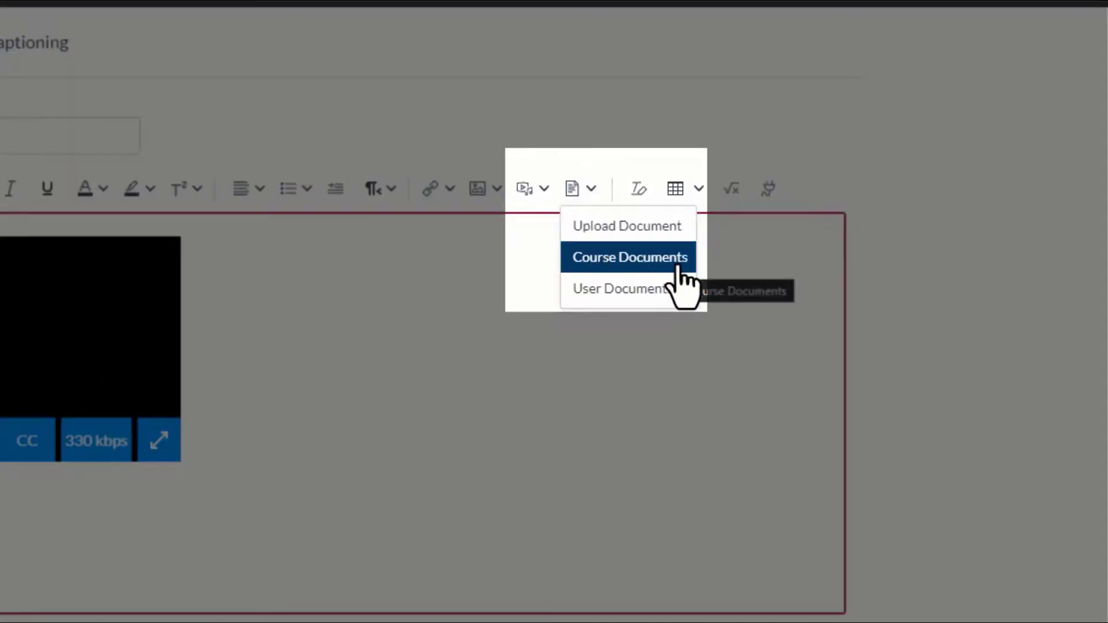
pyautogui.click(629, 257)
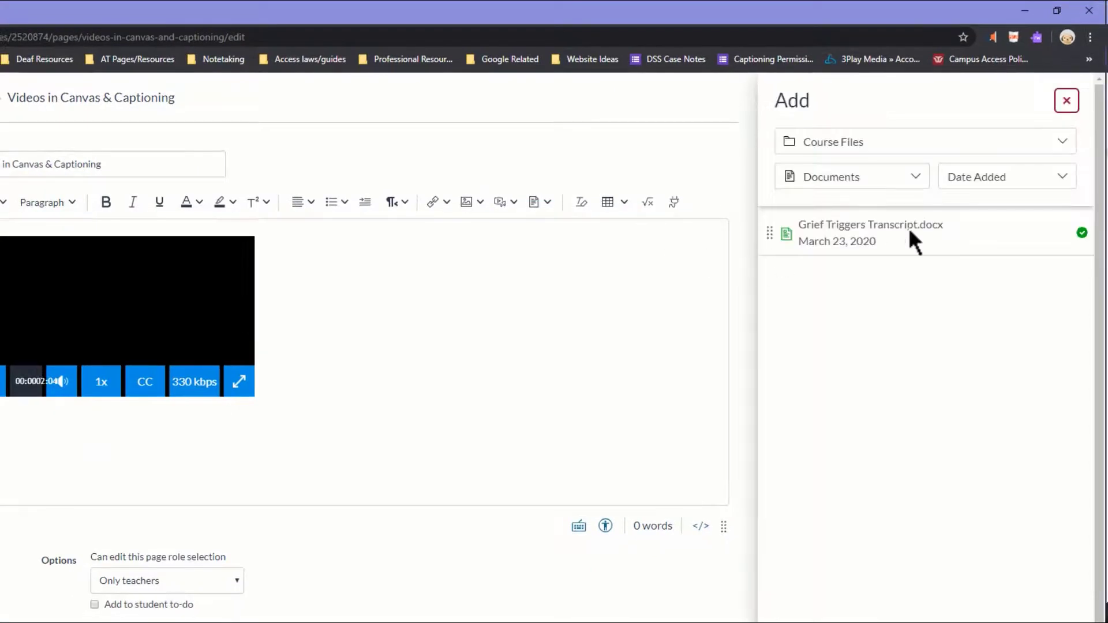